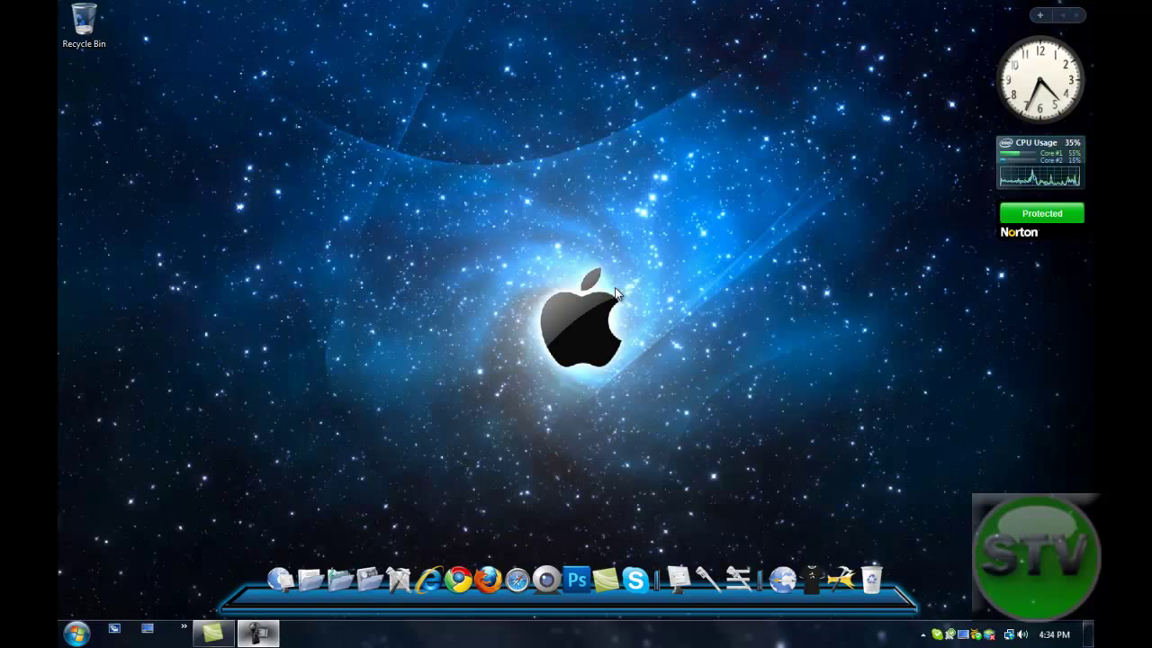
mouse_move(599, 252)
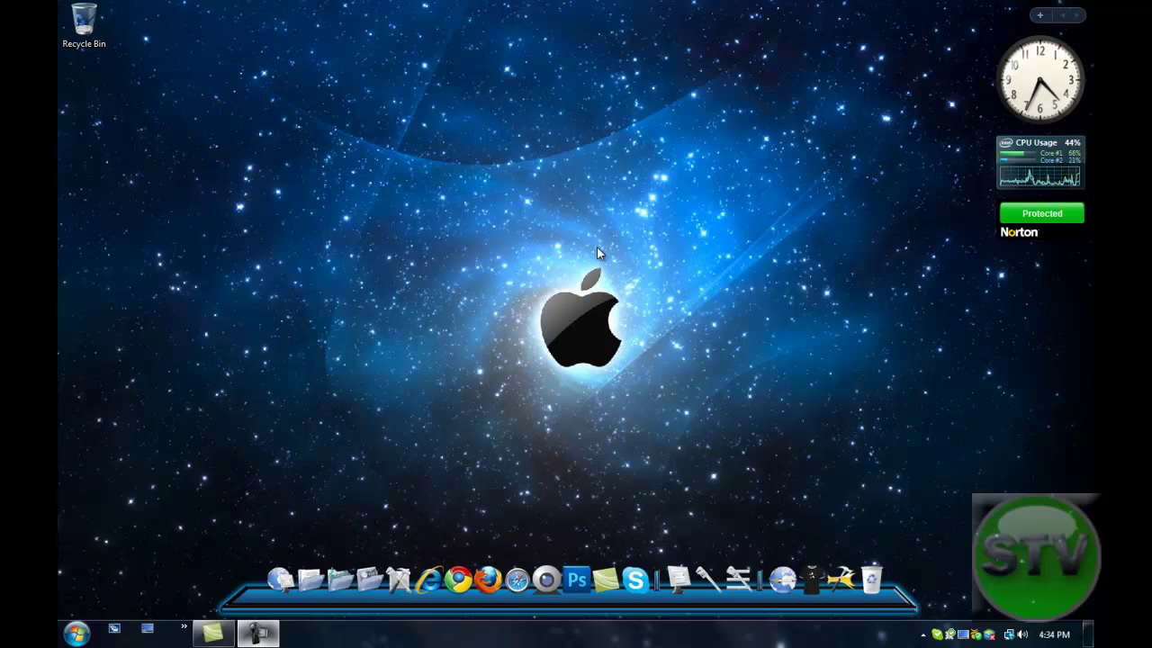
mouse_move(630, 328)
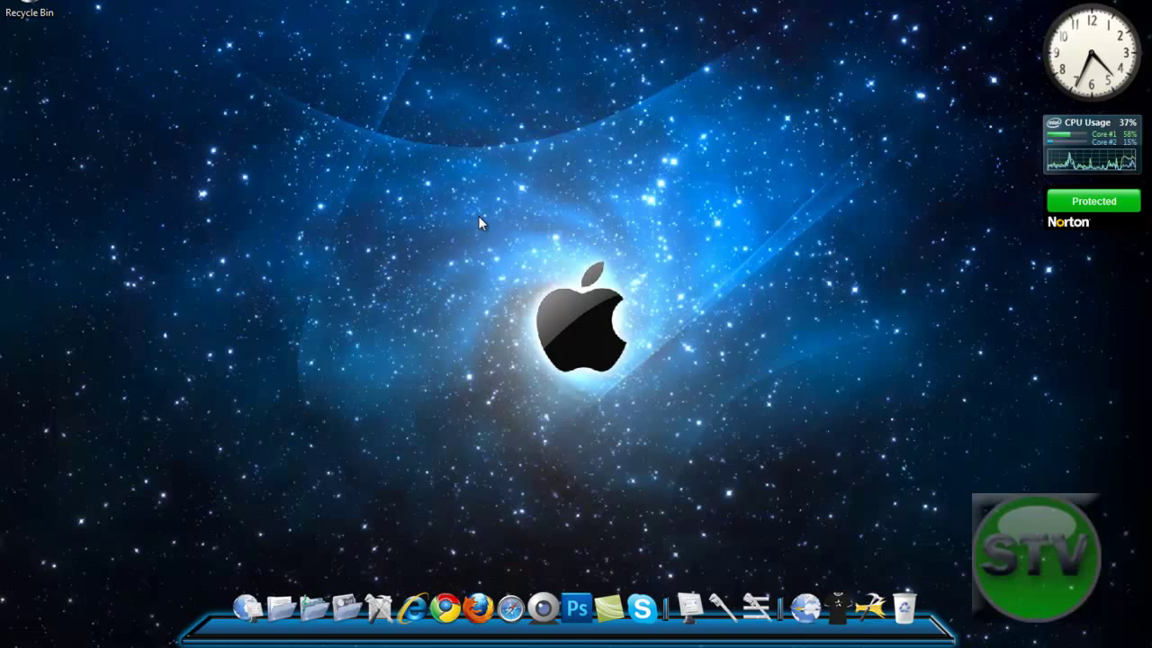
mouse_move(487, 253)
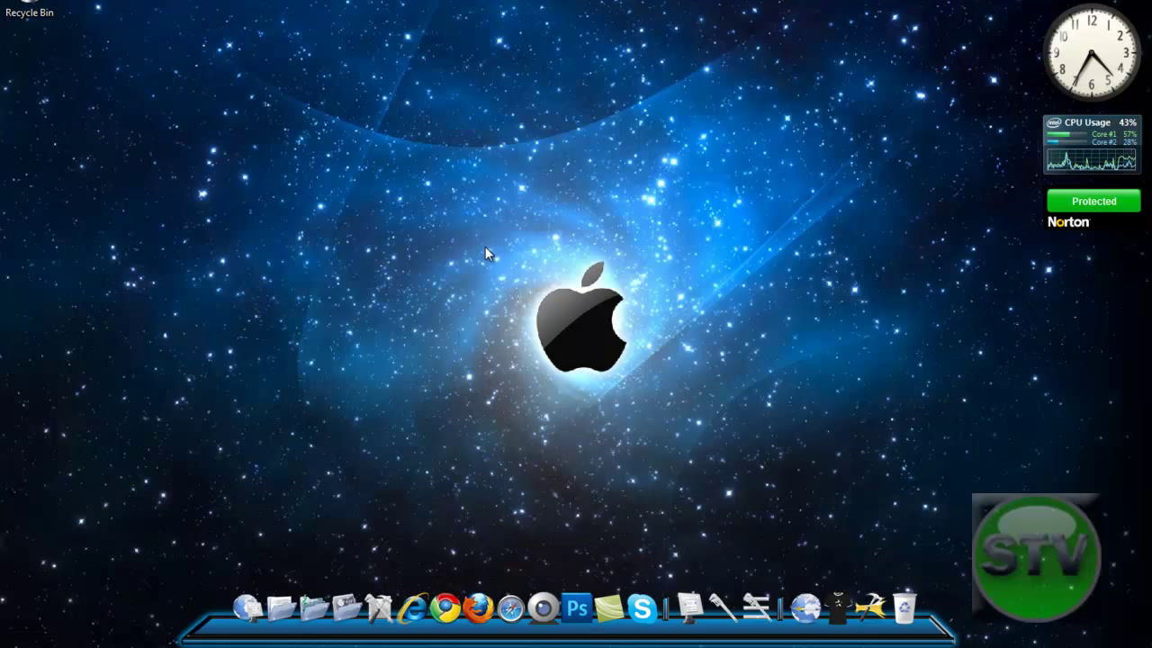
mouse_move(484, 243)
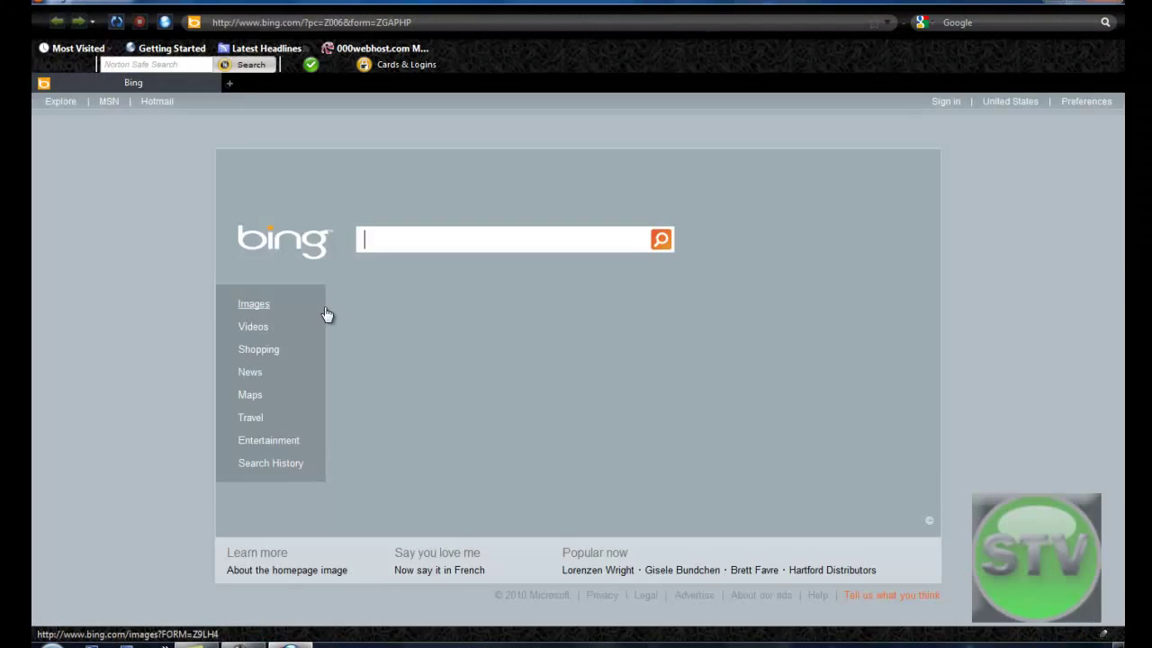
- Start a Firefox private browsing session with Ctrl+Shift+P and confirm it
left_click(302, 30)
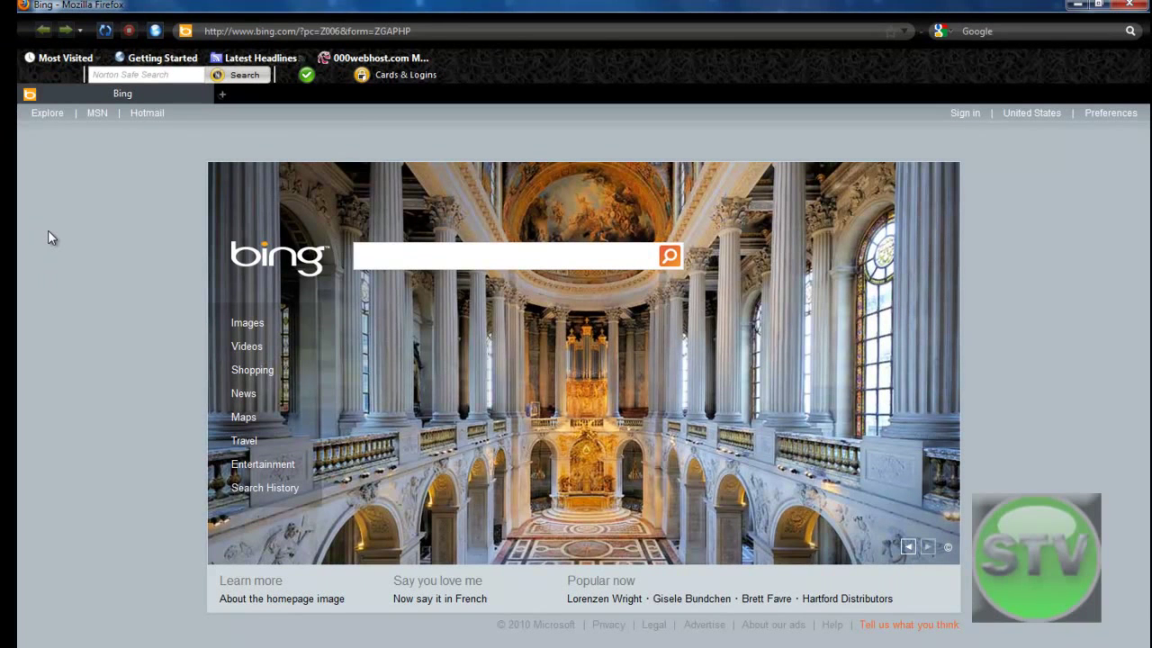
key("ctrl+shift+p")
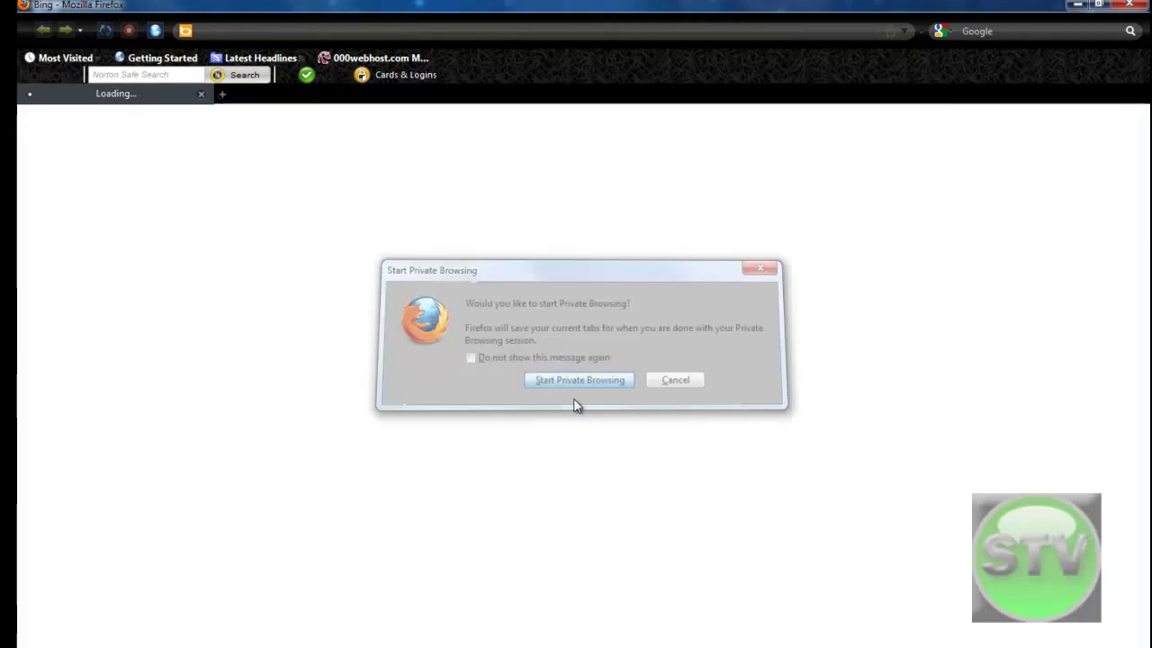
left_click(577, 379)
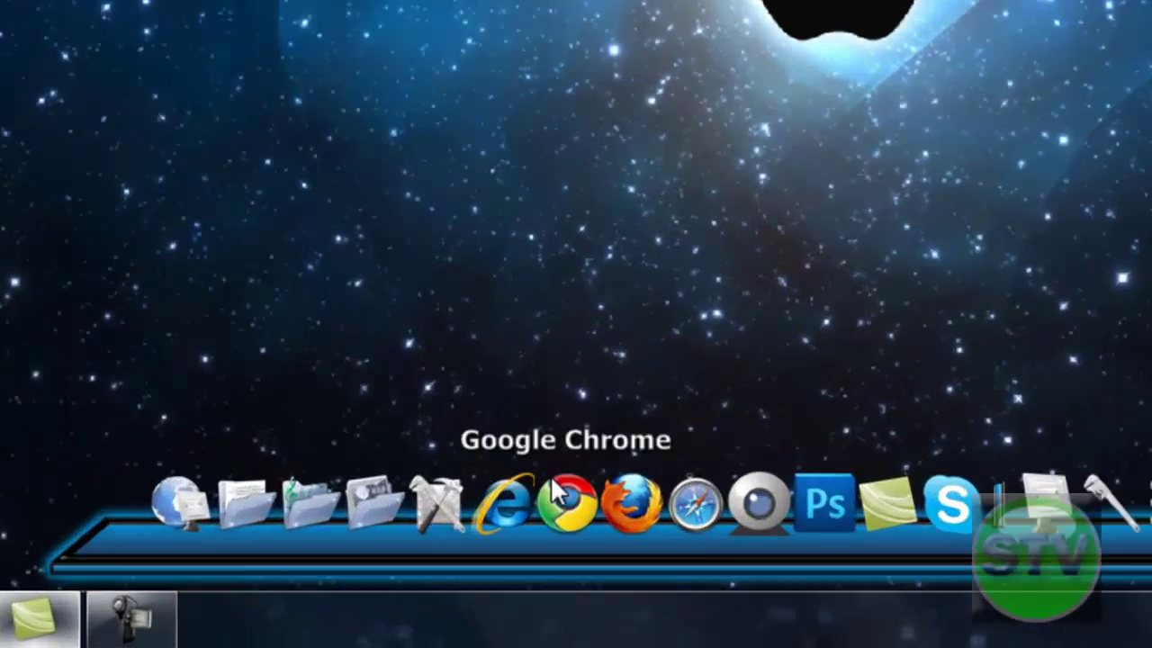
left_click(509, 504)
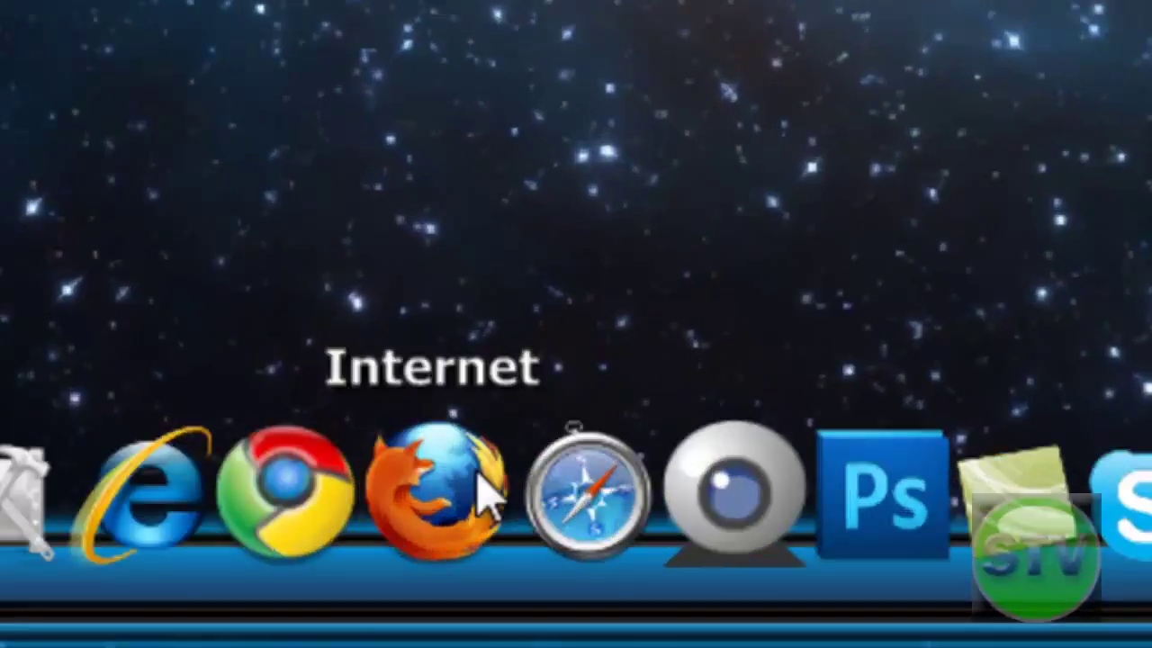
mouse_move(584, 495)
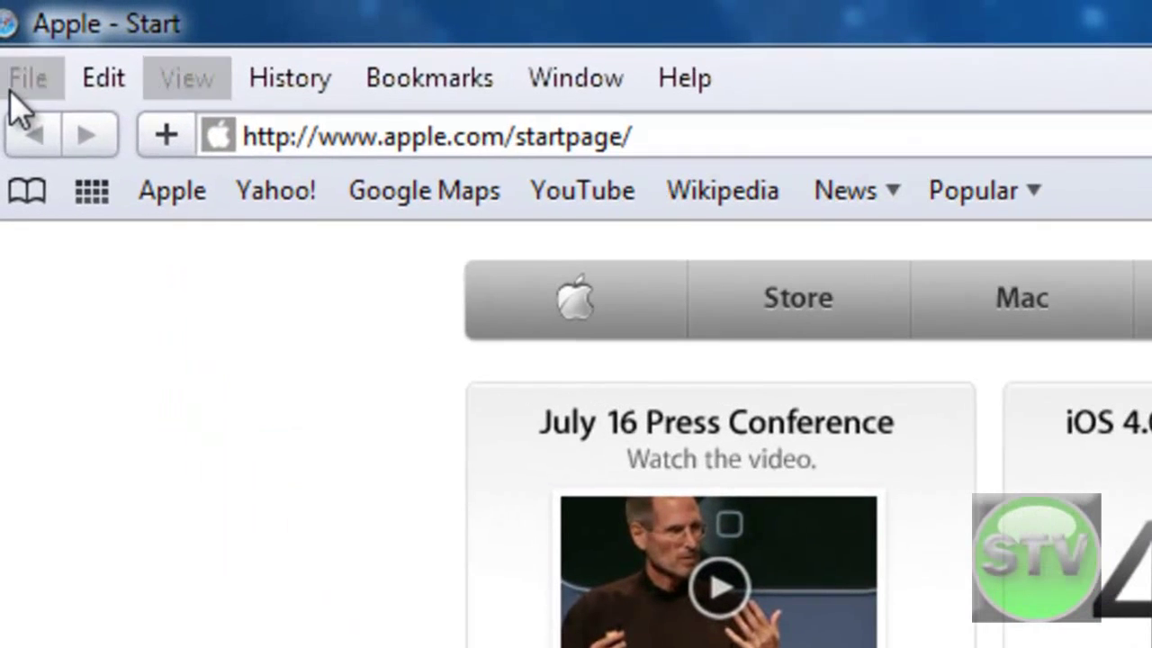
- Turn on Safari private browsing from the Edit menu, confirm, and close the window
left_click(101, 77)
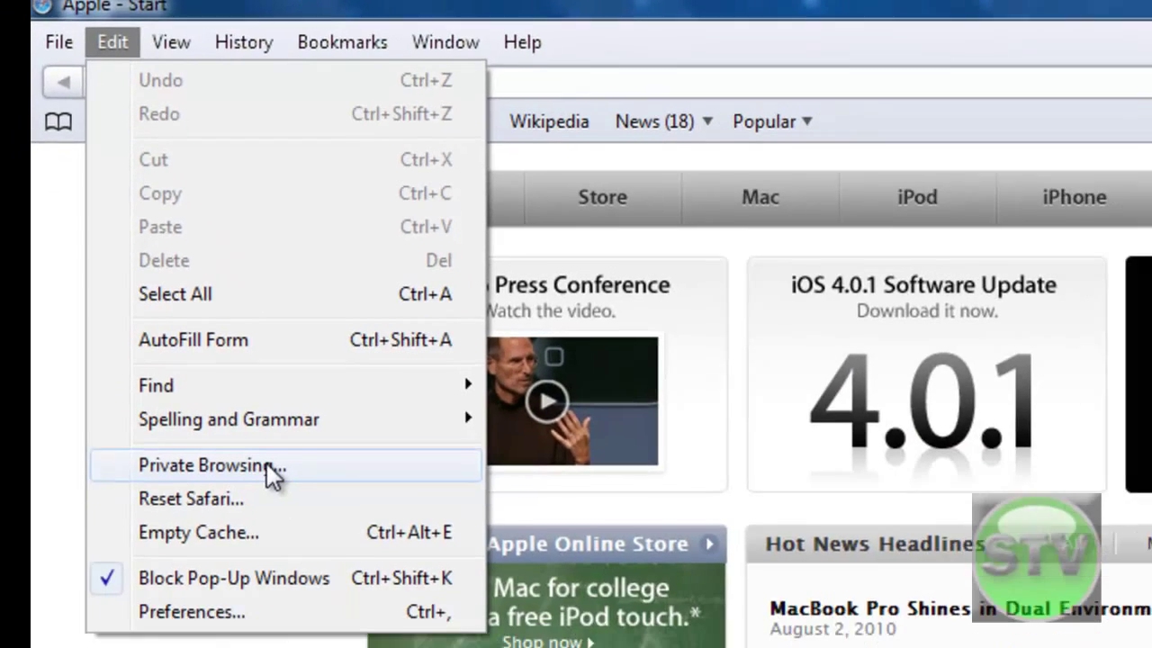
left_click(206, 465)
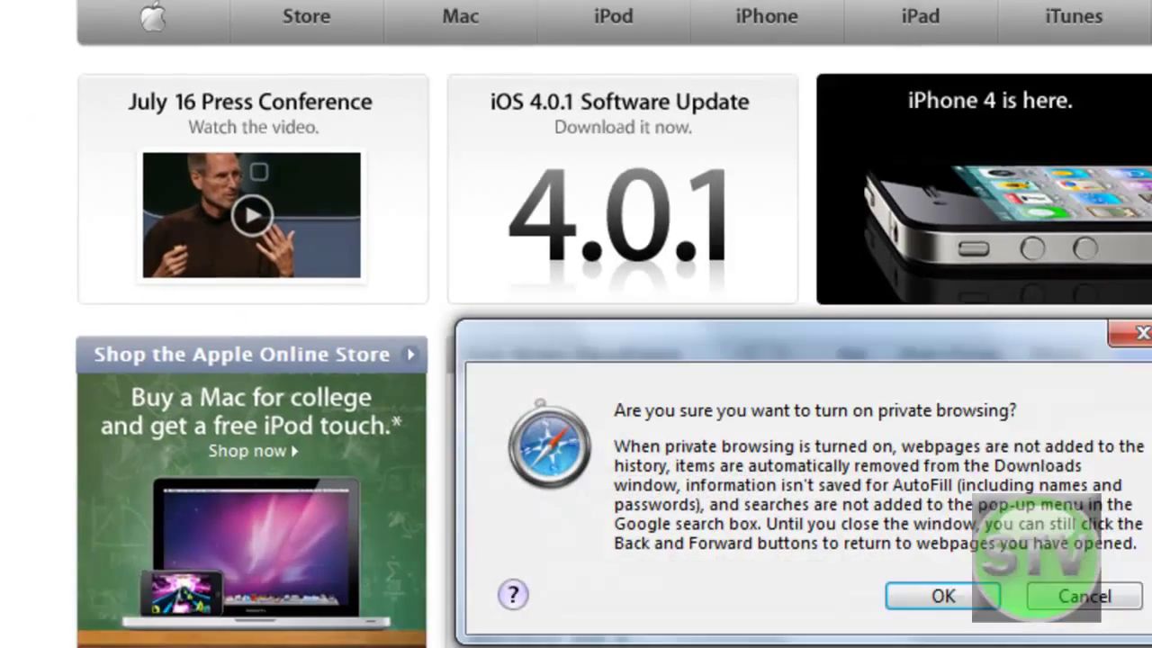
left_click(942, 596)
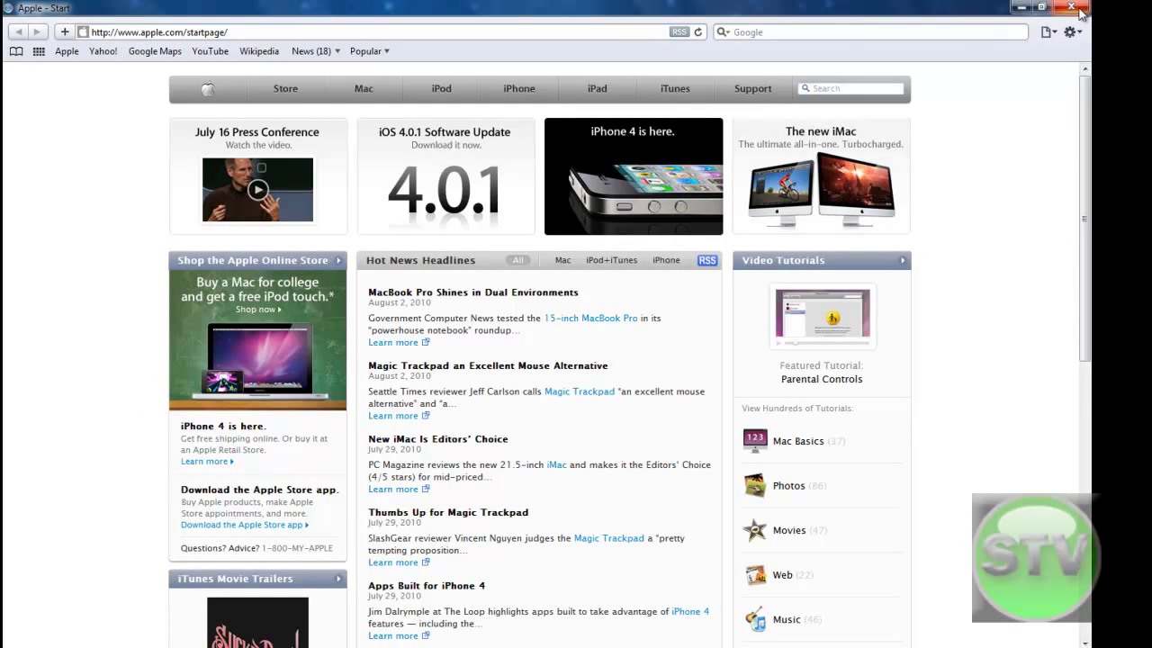
left_click(1070, 8)
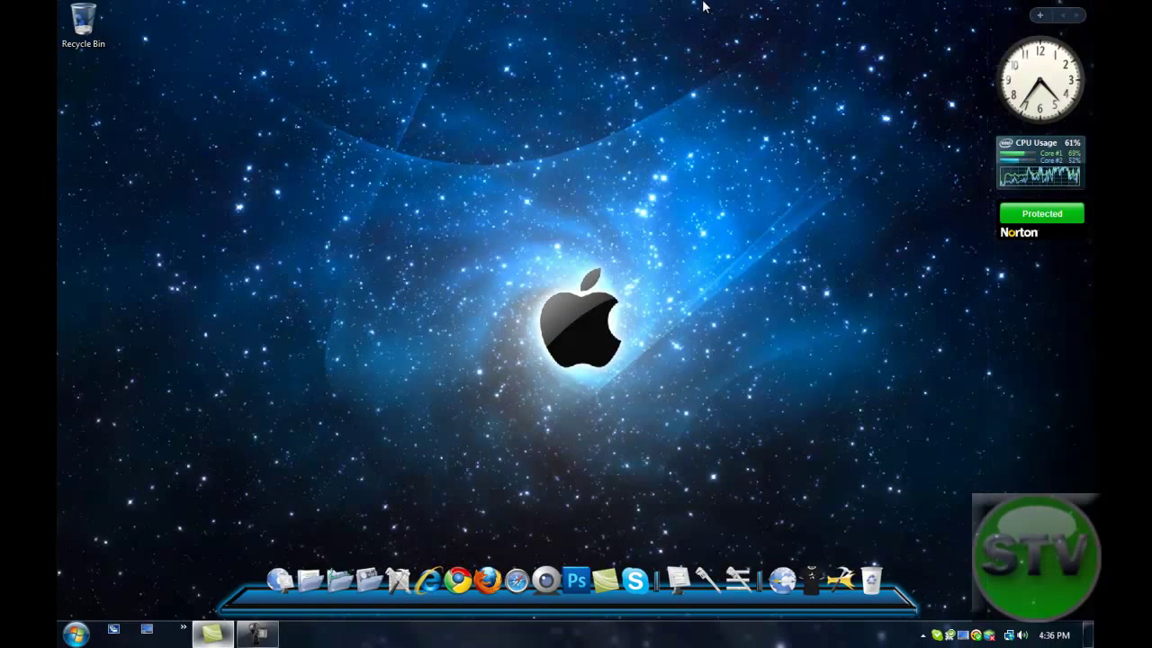
mouse_move(697, 6)
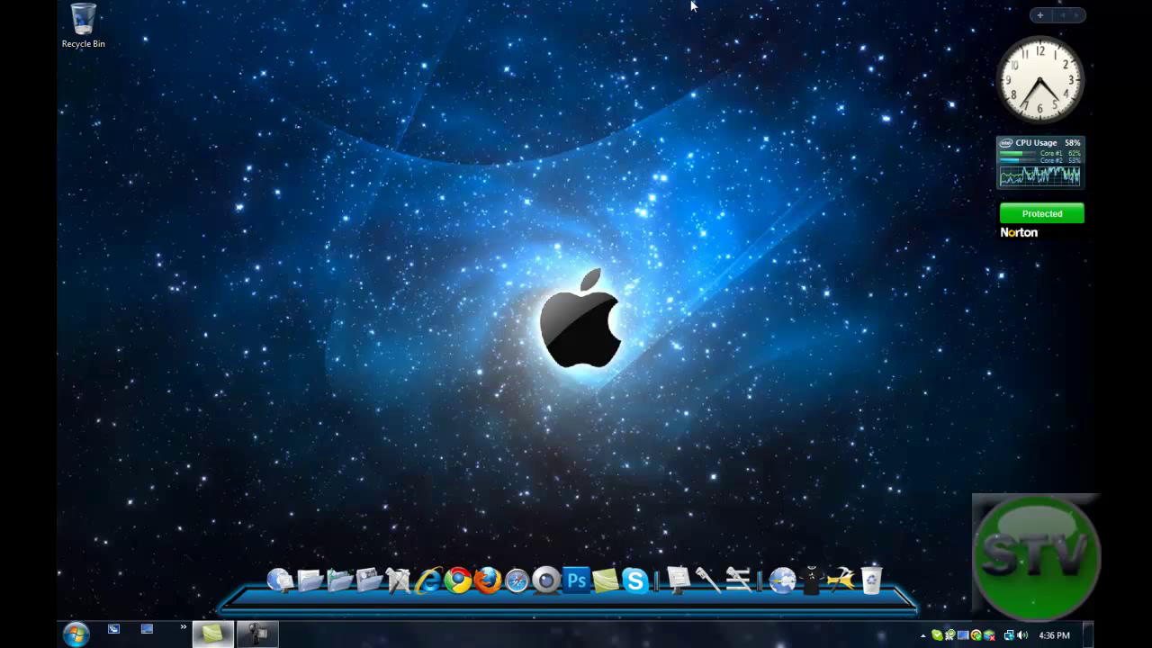
mouse_move(724, 345)
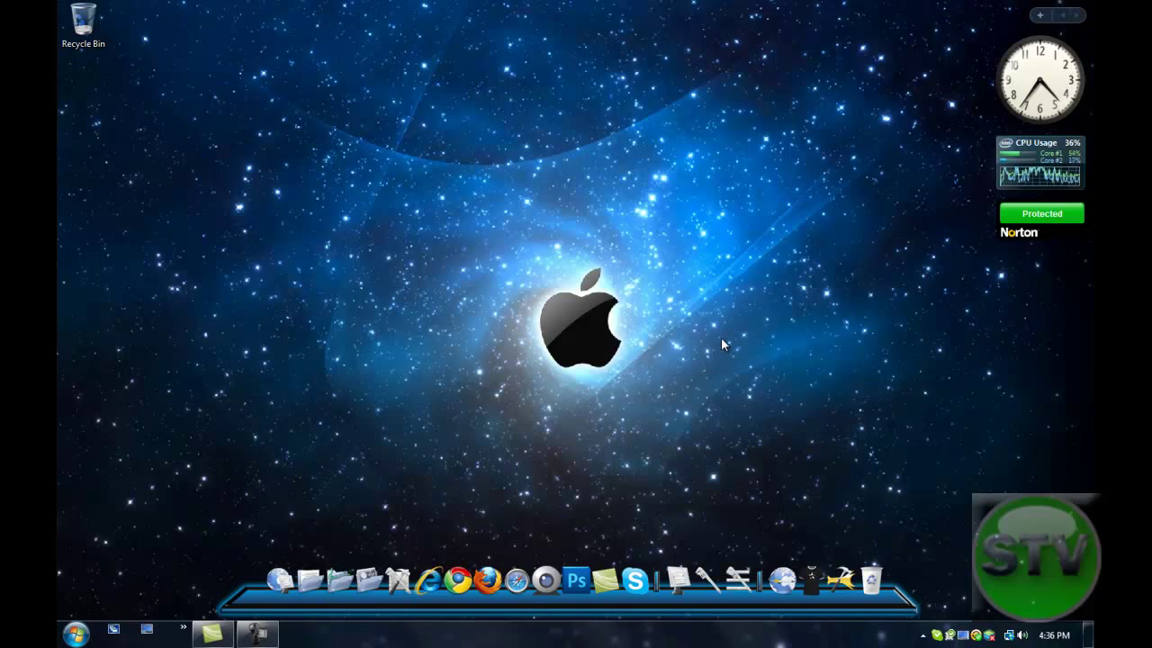